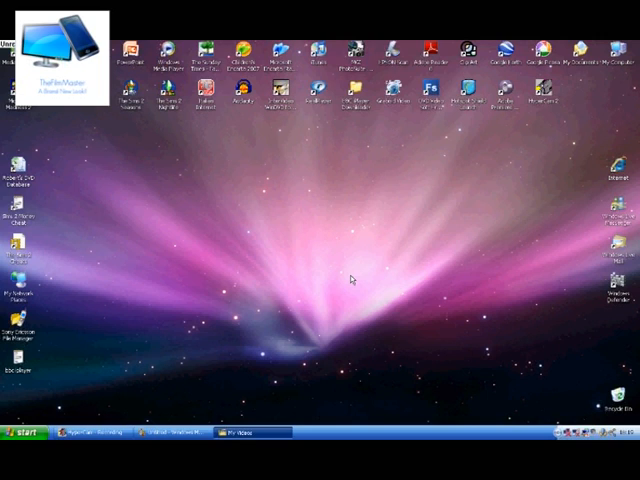
{"action": "mouse_move", "coordinate": [340, 292]}
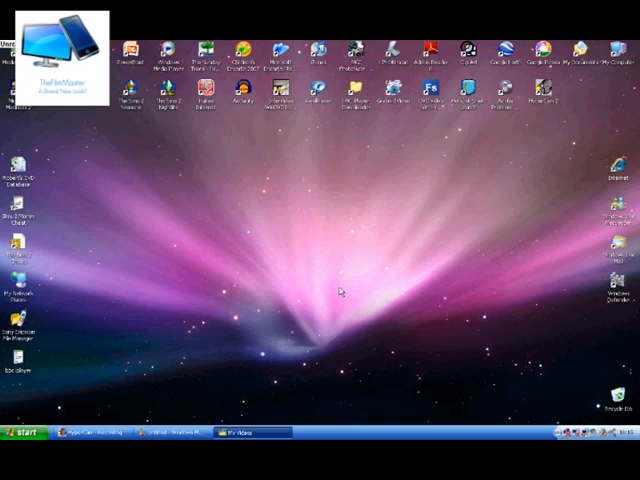
{"action": "mouse_move", "coordinate": [448, 262]}
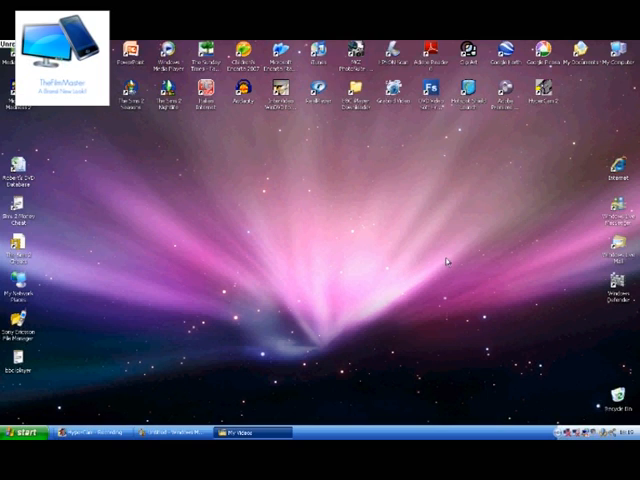
{"action": "mouse_move", "coordinate": [435, 250]}
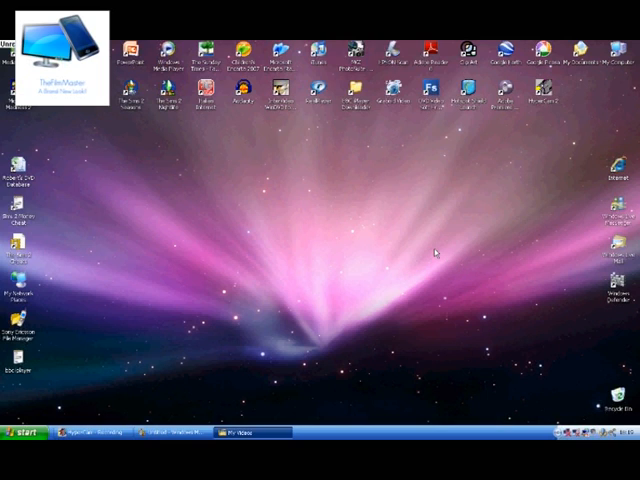
{"action": "mouse_move", "coordinate": [444, 267]}
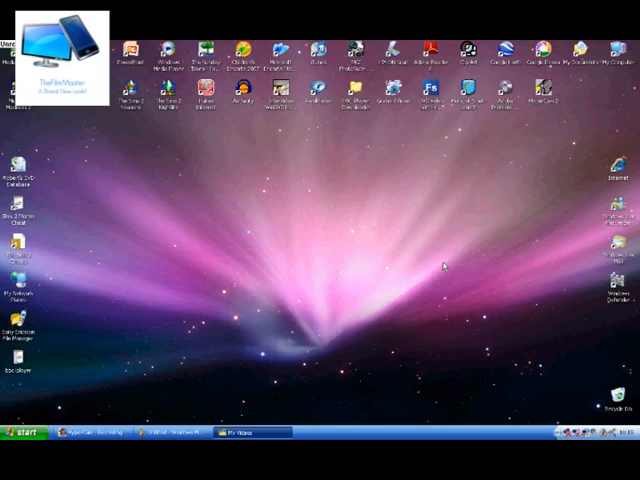
{"action": "mouse_move", "coordinate": [432, 268]}
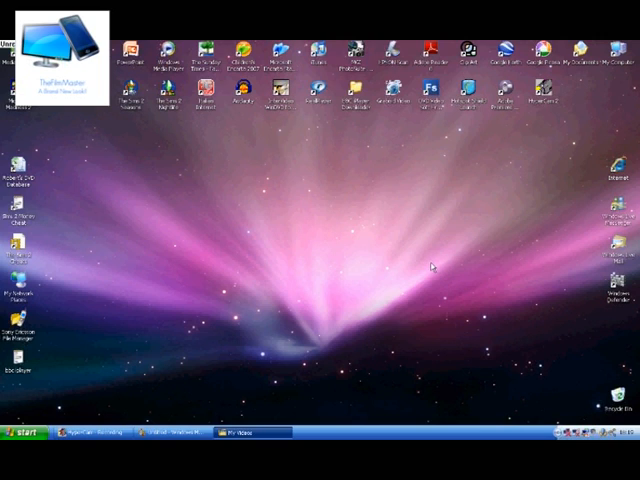
{"action": "mouse_move", "coordinate": [96, 255]}
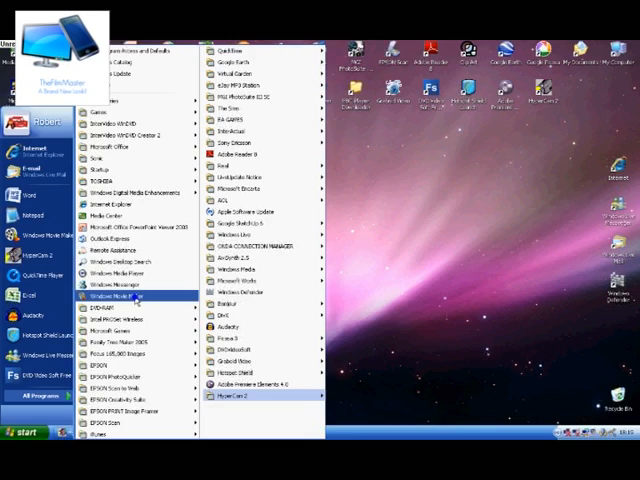
Launch Windows Movie Maker from the Start menu with an empty, untitled project.
{"action": "left_click", "coordinate": [130, 296]}
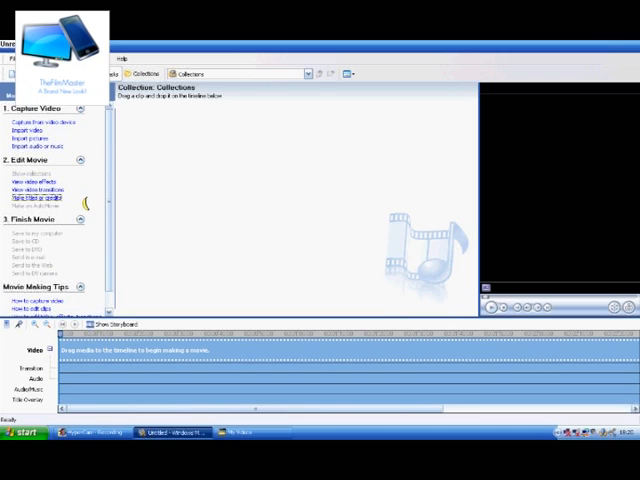
{"action": "mouse_move", "coordinate": [85, 210]}
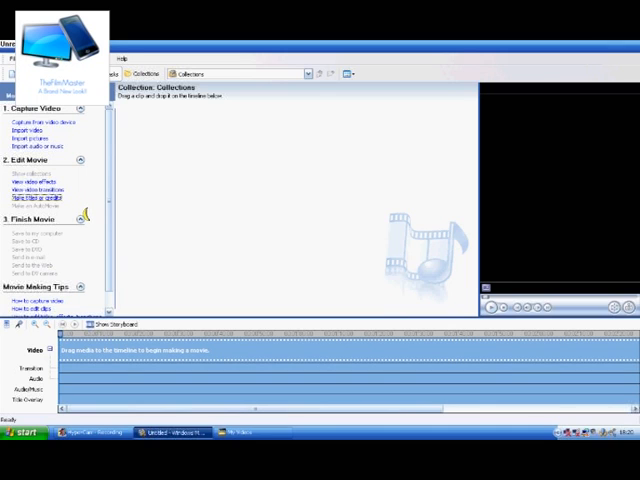
Create a beginning title 'My How-To Video' with subtitle 'By Robert (TheFilmMaster)' and preview it.
{"action": "left_click", "coordinate": [40, 198]}
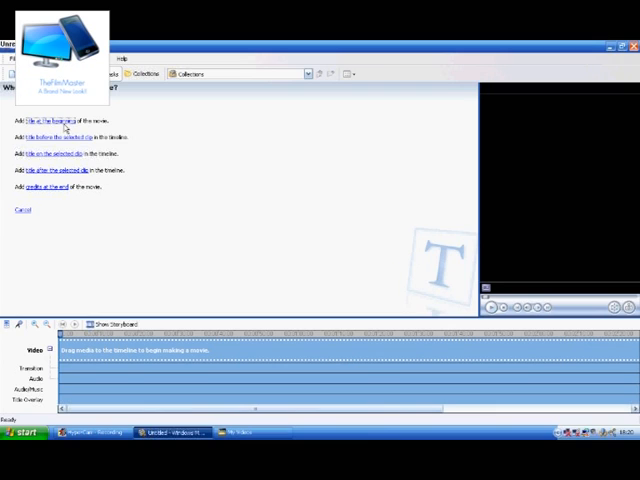
{"action": "left_click", "coordinate": [48, 122]}
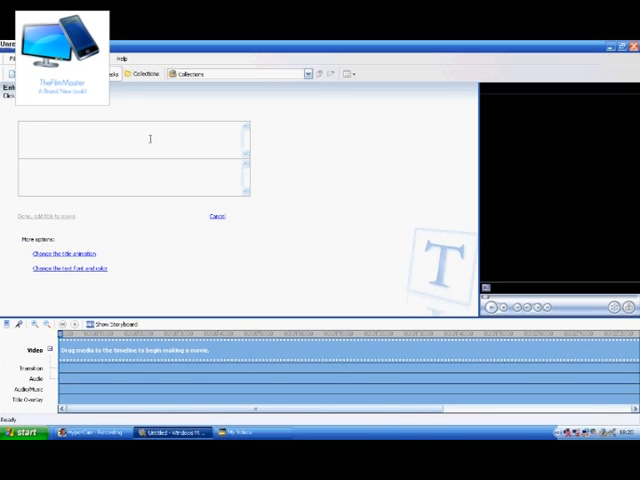
{"action": "type", "text": "My Movie"}
{"action": "type", "text": "By Robert (TheFilmMaster)"}
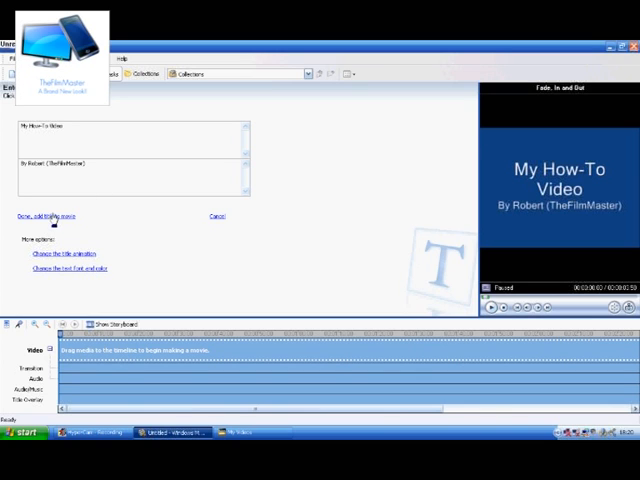
{"action": "left_click", "coordinate": [492, 307]}
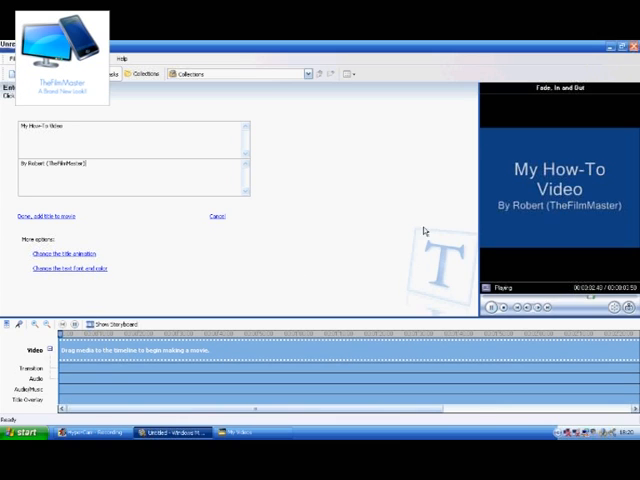
{"action": "left_click", "coordinate": [490, 307]}
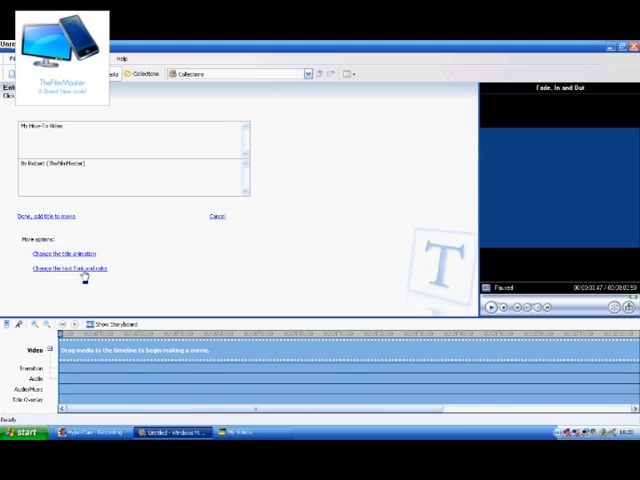
Keep Microsoft Sans Serif as the title font and switch the background colour to black.
{"action": "left_click", "coordinate": [56, 268]}
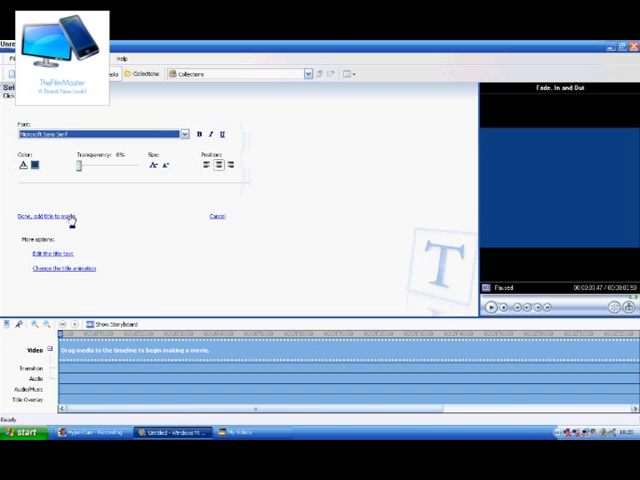
{"action": "left_click", "coordinate": [183, 133]}
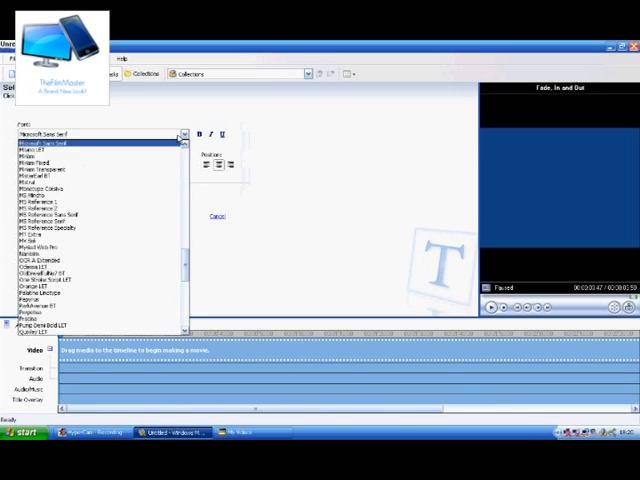
{"action": "left_click", "coordinate": [95, 243]}
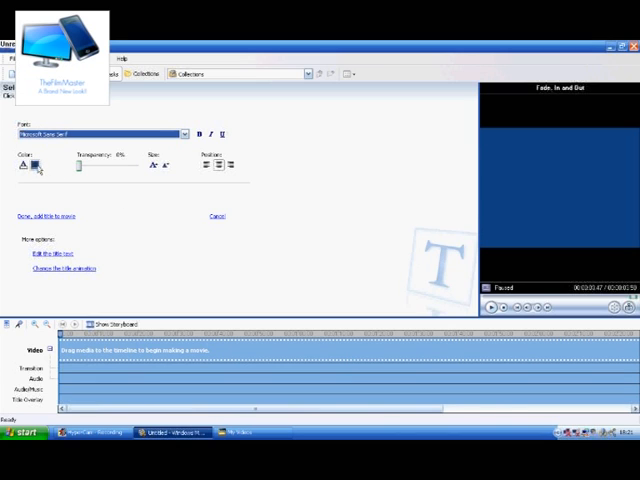
{"action": "left_click", "coordinate": [36, 165]}
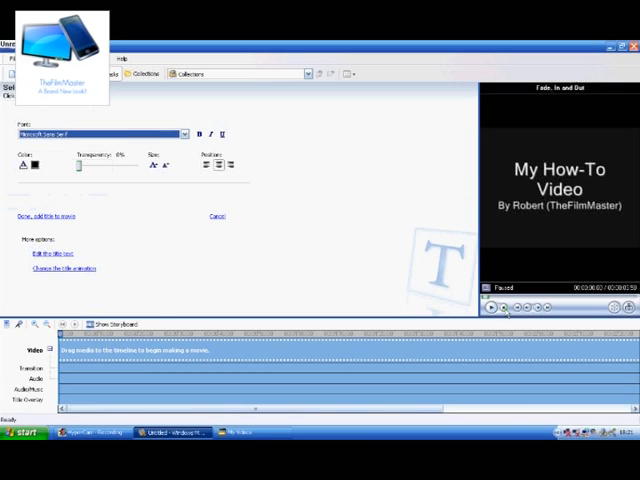
Preview the black-background title, add it to the timeline start, and play the movie.
{"action": "left_click", "coordinate": [493, 307]}
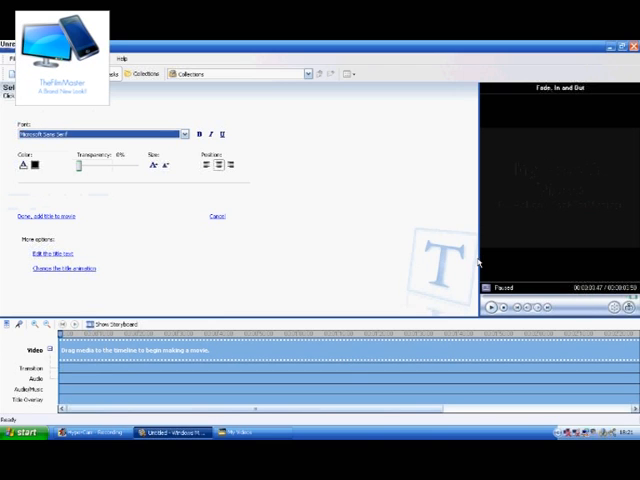
{"action": "mouse_move", "coordinate": [96, 247]}
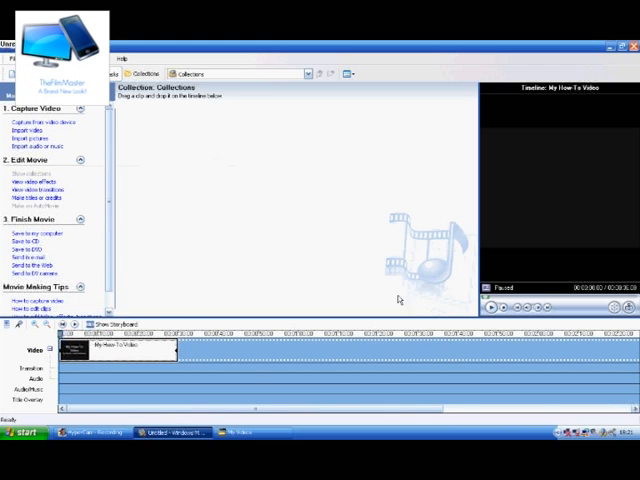
{"action": "left_click", "coordinate": [491, 306]}
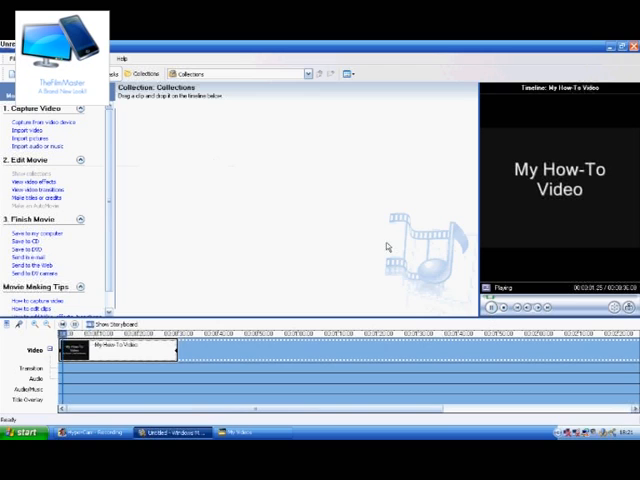